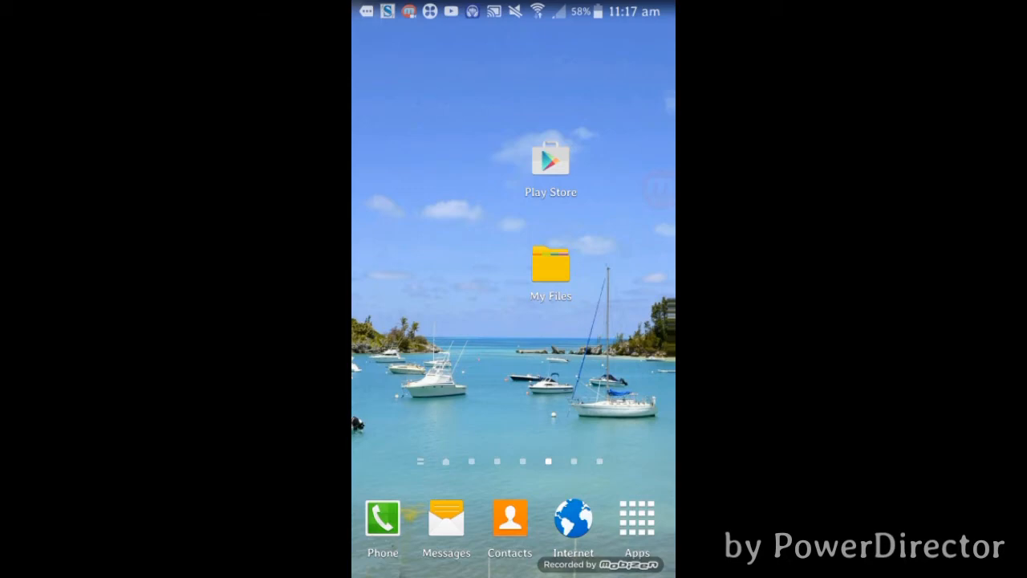
Launch Video to MP3 Converter from its Play Store page via the search history entry.
click(550, 160)
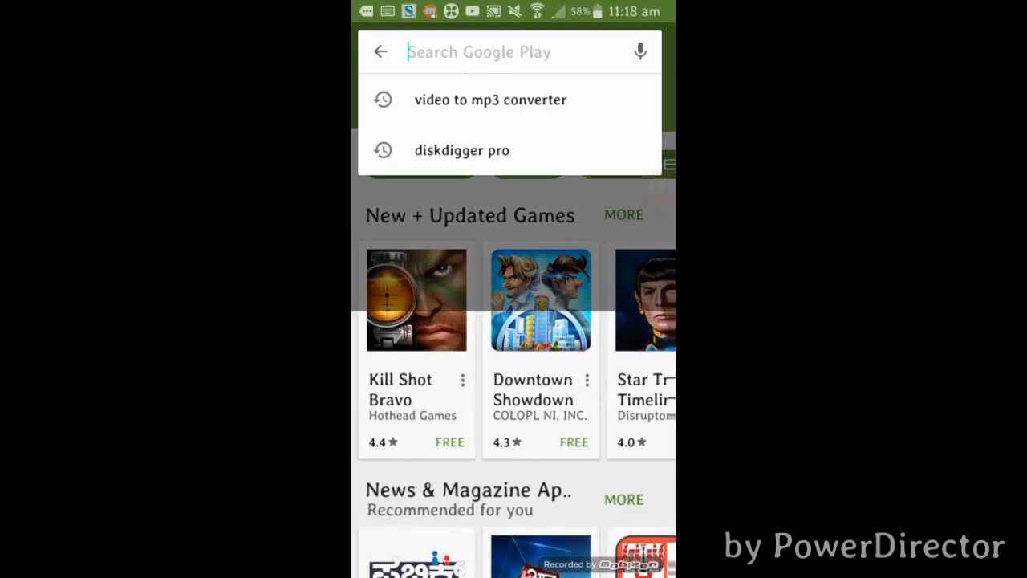
click(491, 99)
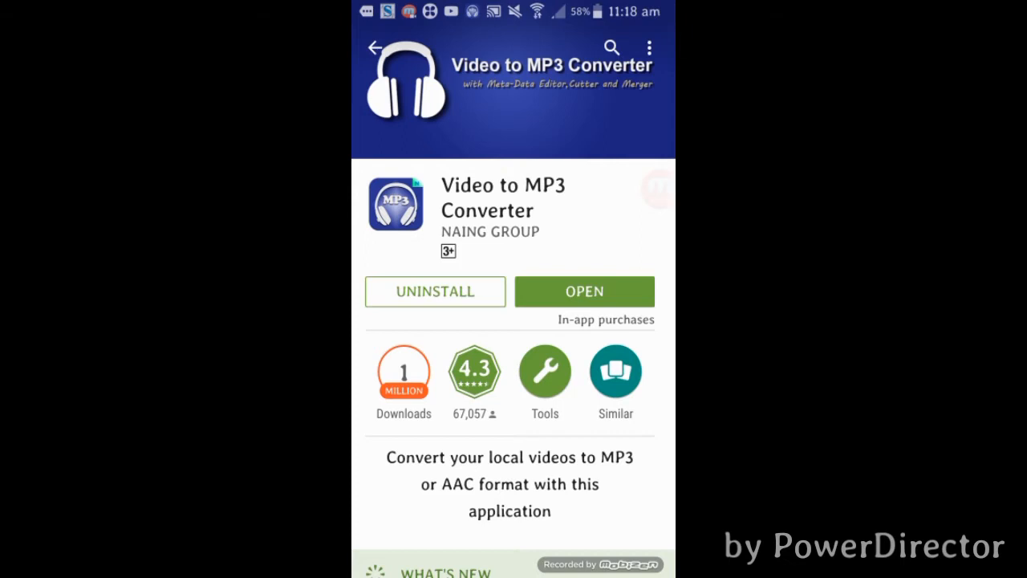
click(584, 292)
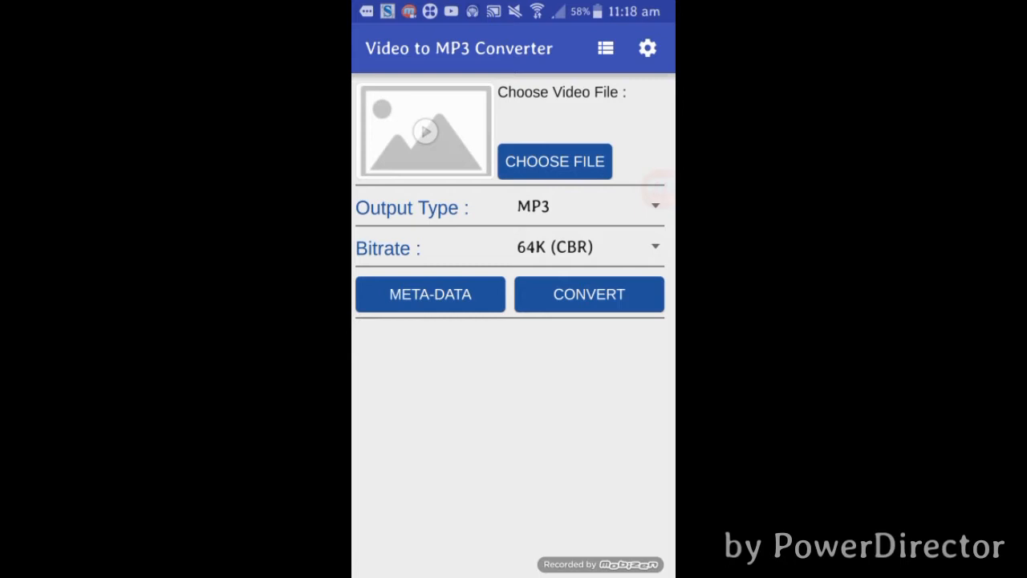
Choose VID-20160117-WA0128.mp4 from the Choose Video list as the source file.
click(555, 161)
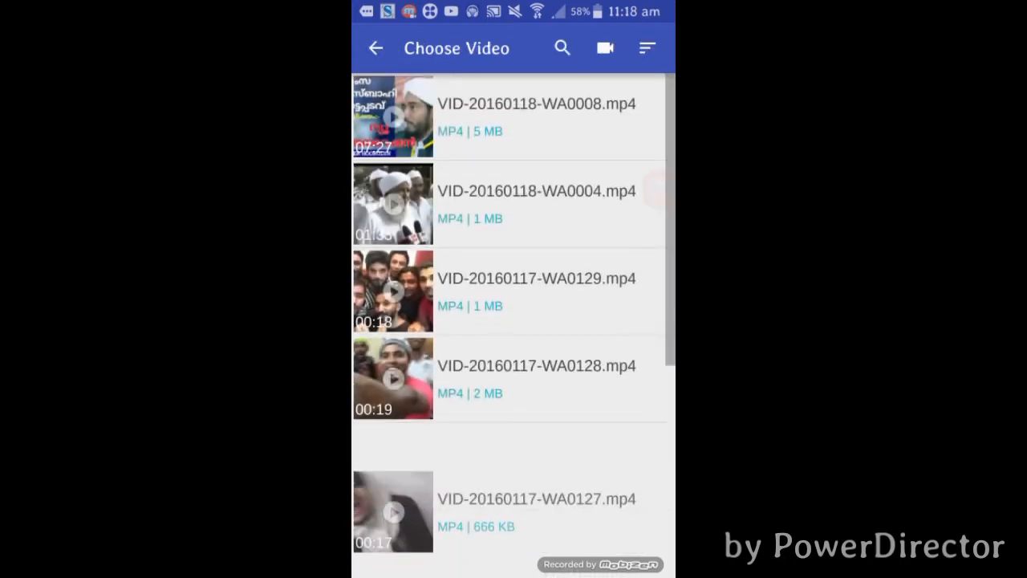
scroll(down, 3)
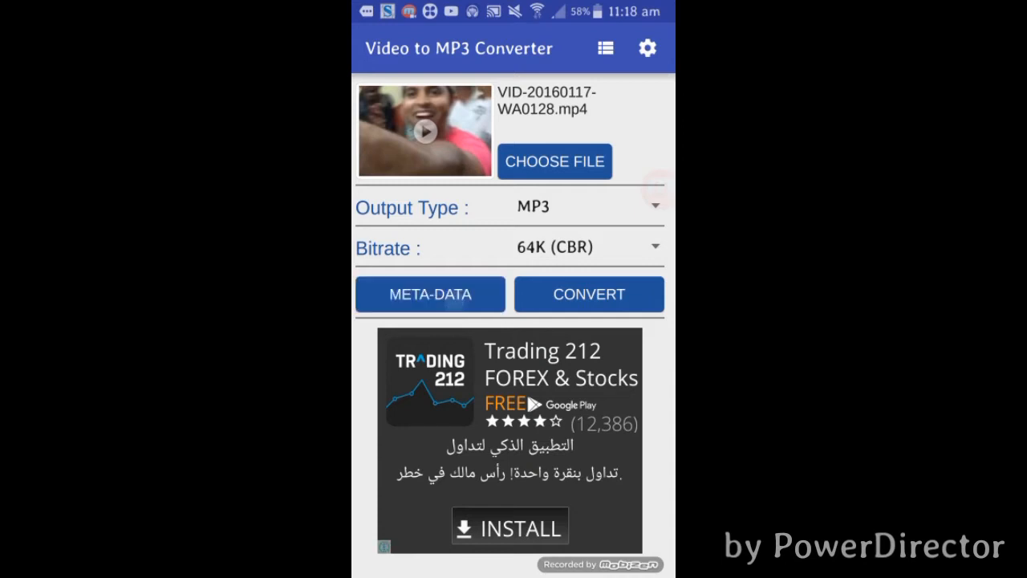
Set the moonlit mountain picture from Gallery > WhatsApp Images as the cover image.
click(430, 295)
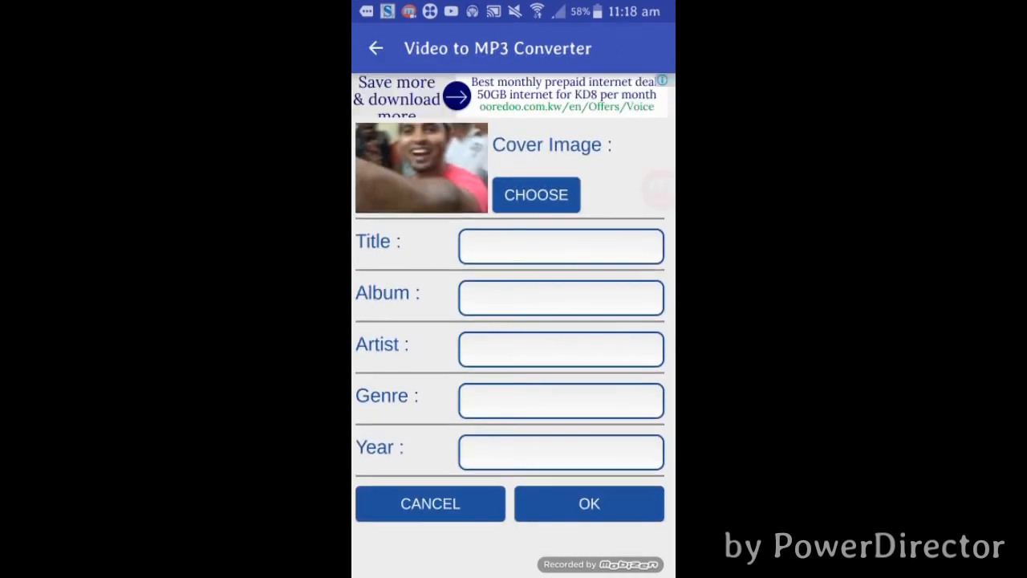
click(536, 196)
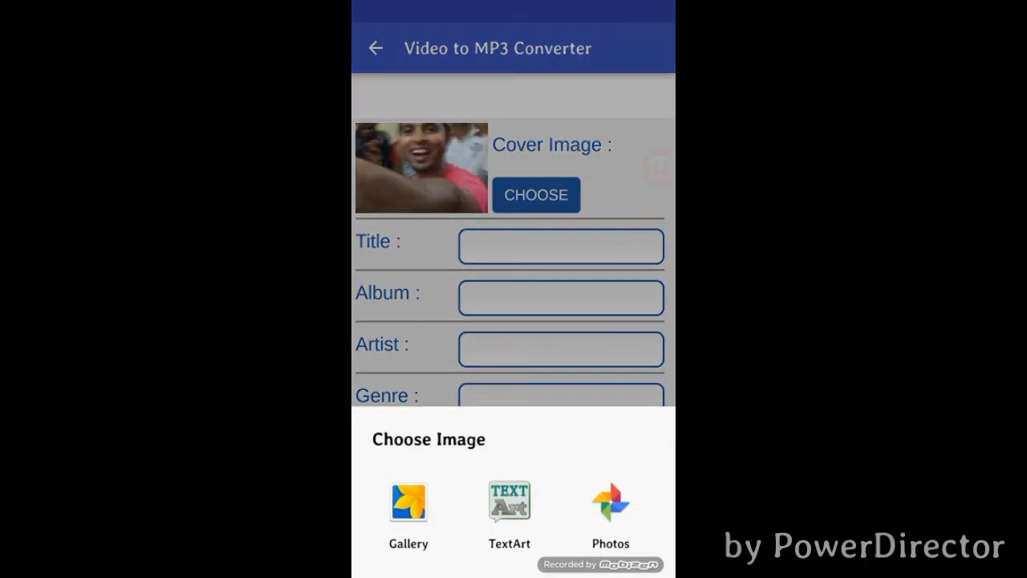
click(408, 504)
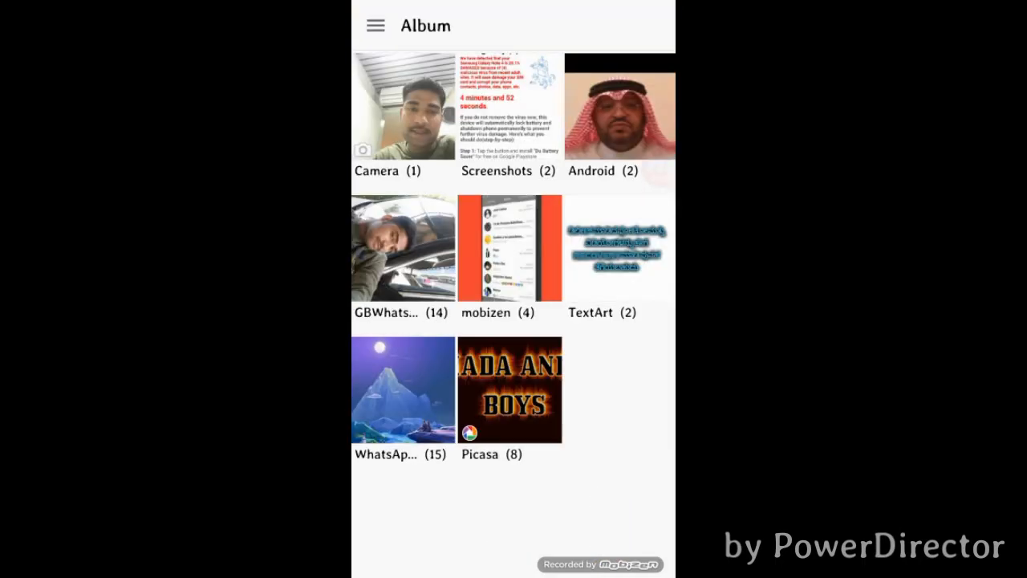
click(401, 388)
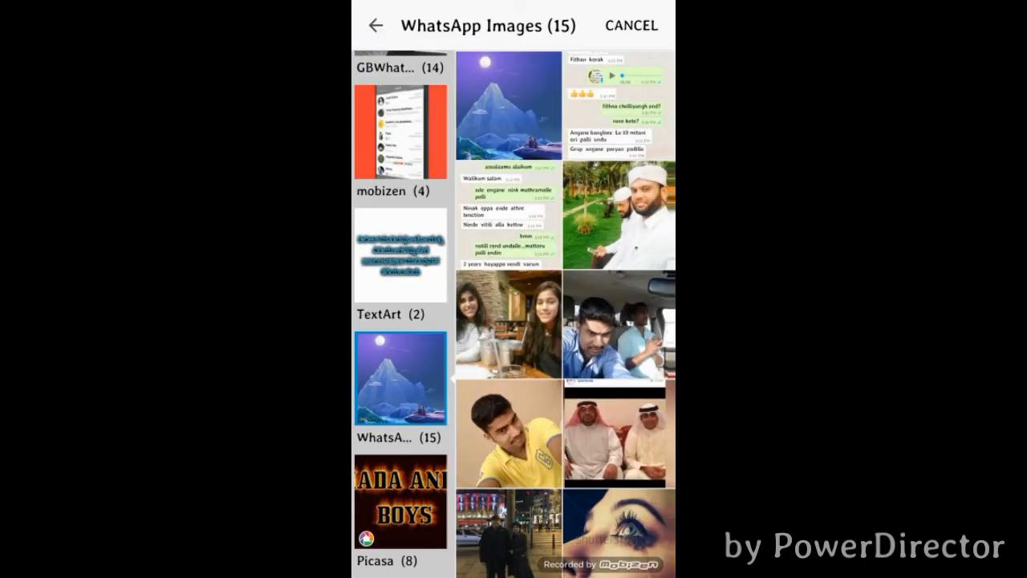
click(401, 377)
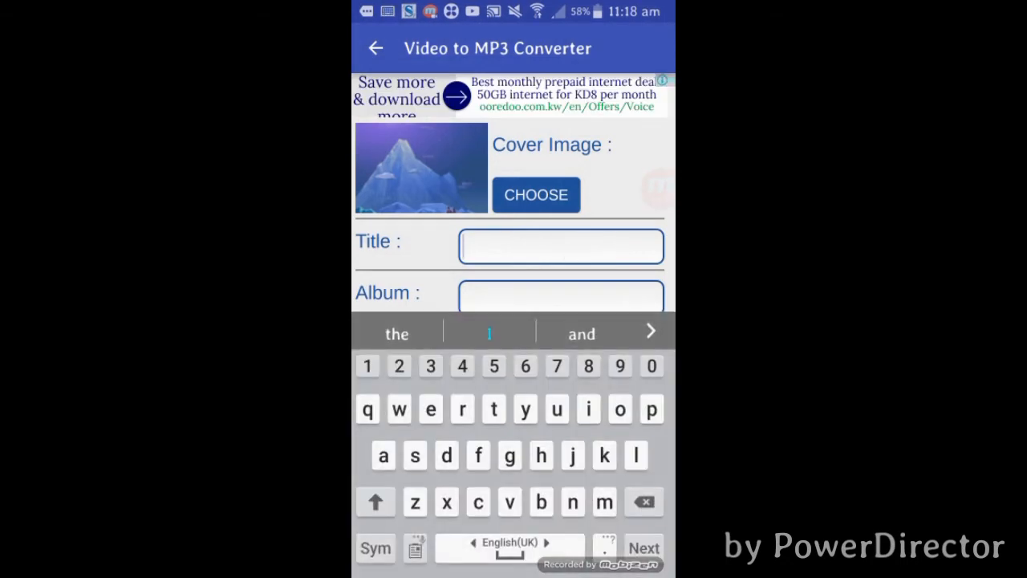
Enter 'song' as the Title and confirm the metadata with OK.
text(song)
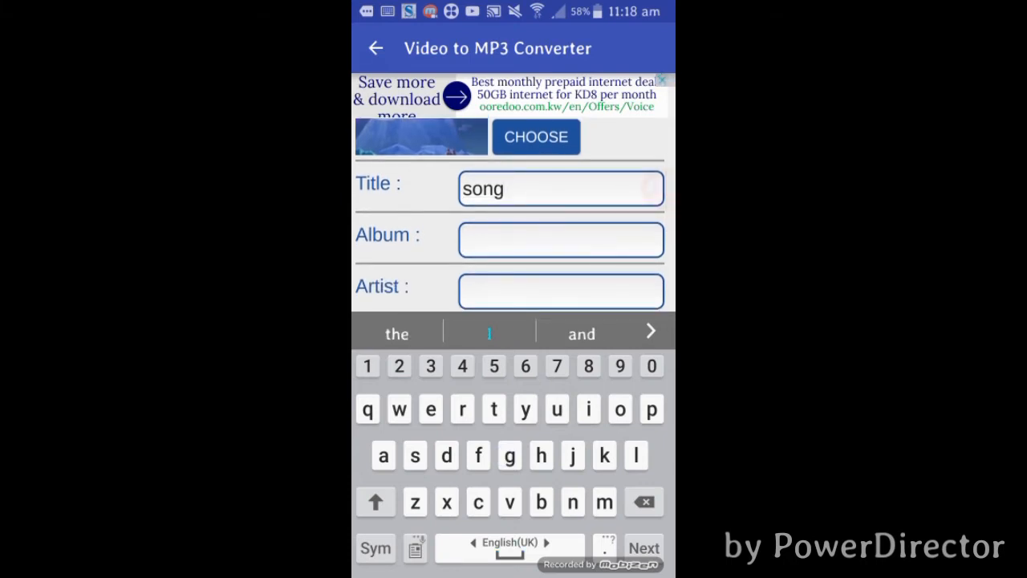
scroll(down, 3)
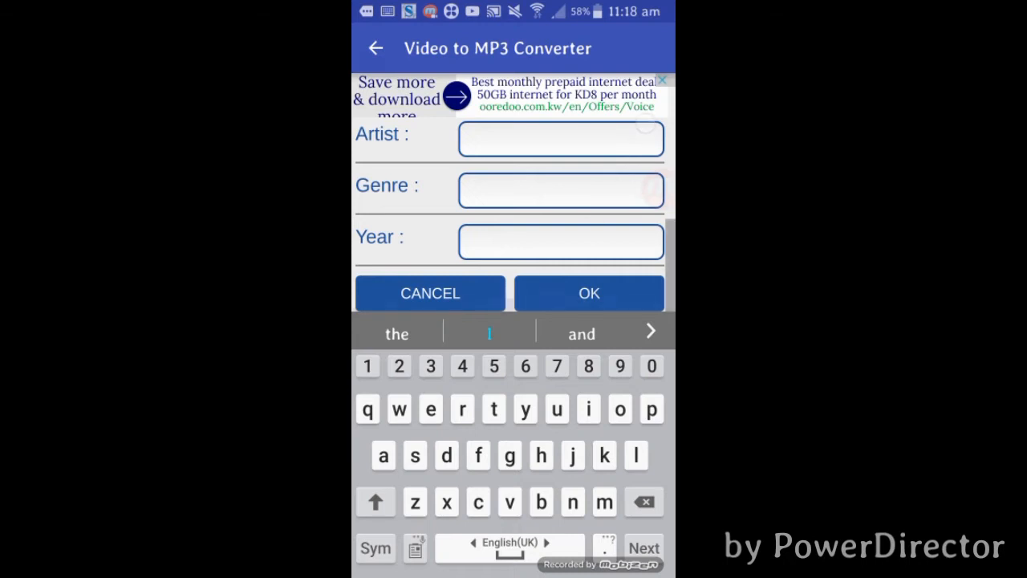
click(588, 292)
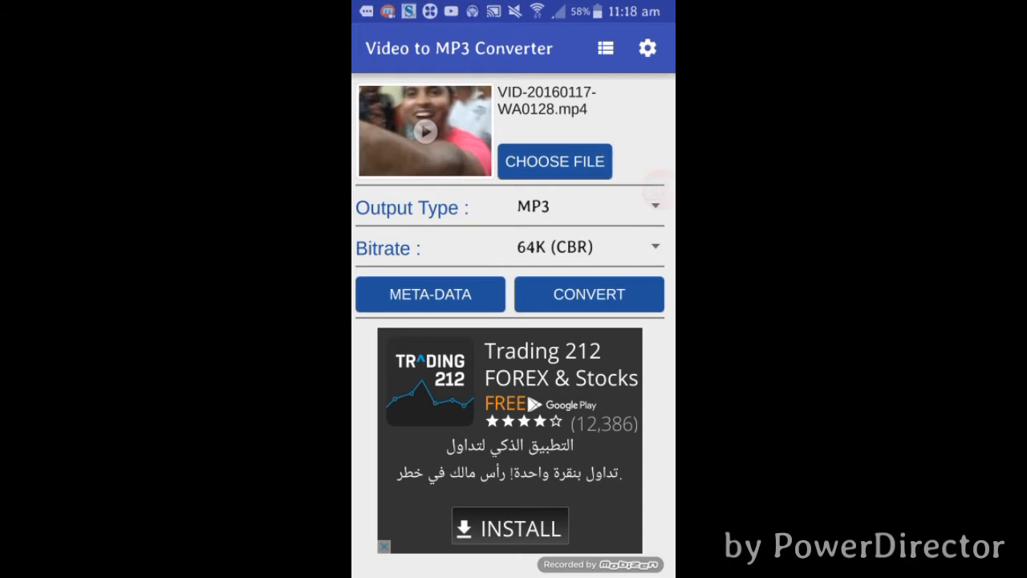
Keep the bitrate at 64K (CBR) and convert the video to MP3.
click(586, 247)
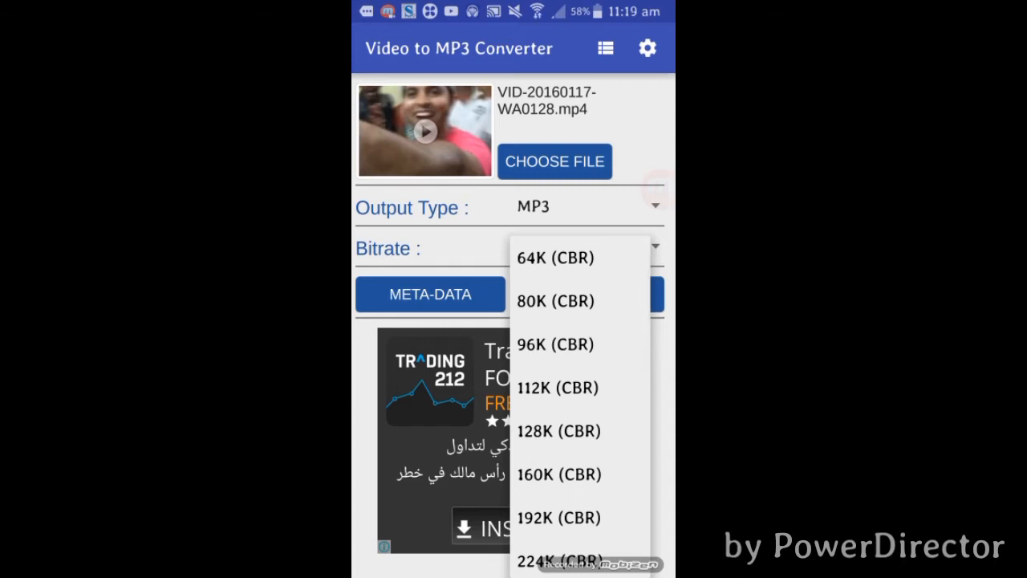
click(554, 257)
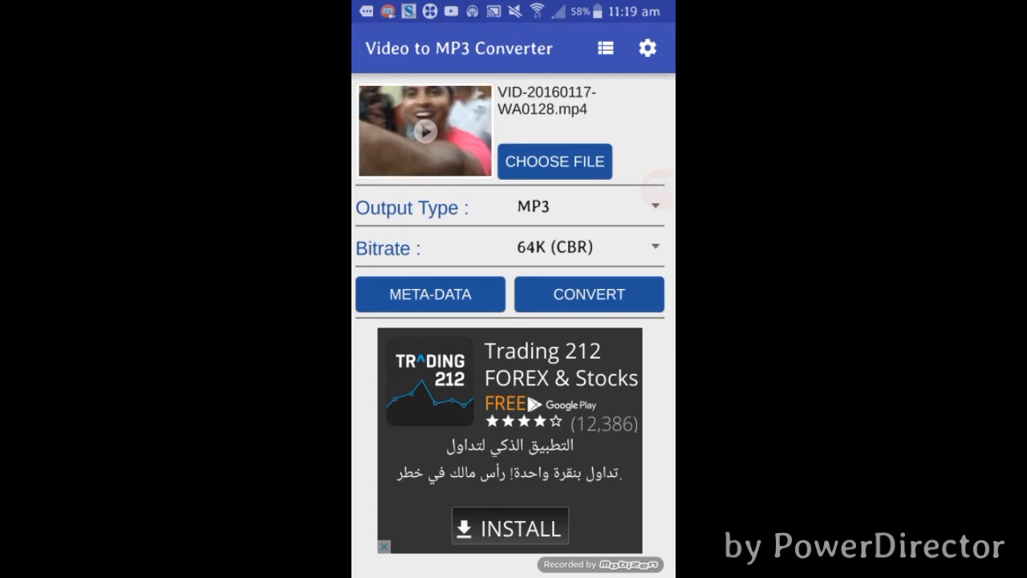
click(588, 293)
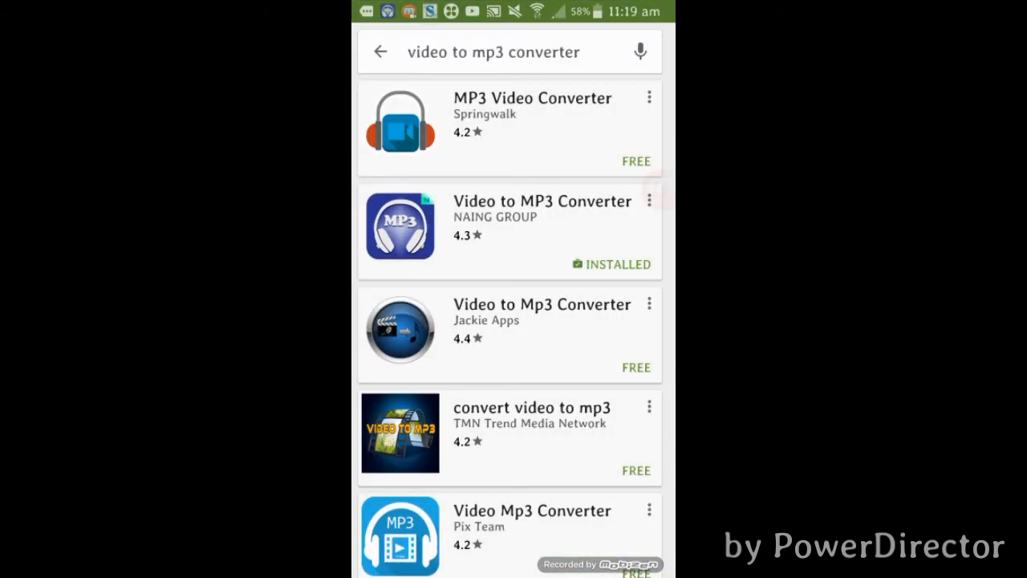
Return to the home screen and launch the My Files file manager.
key(HOME)
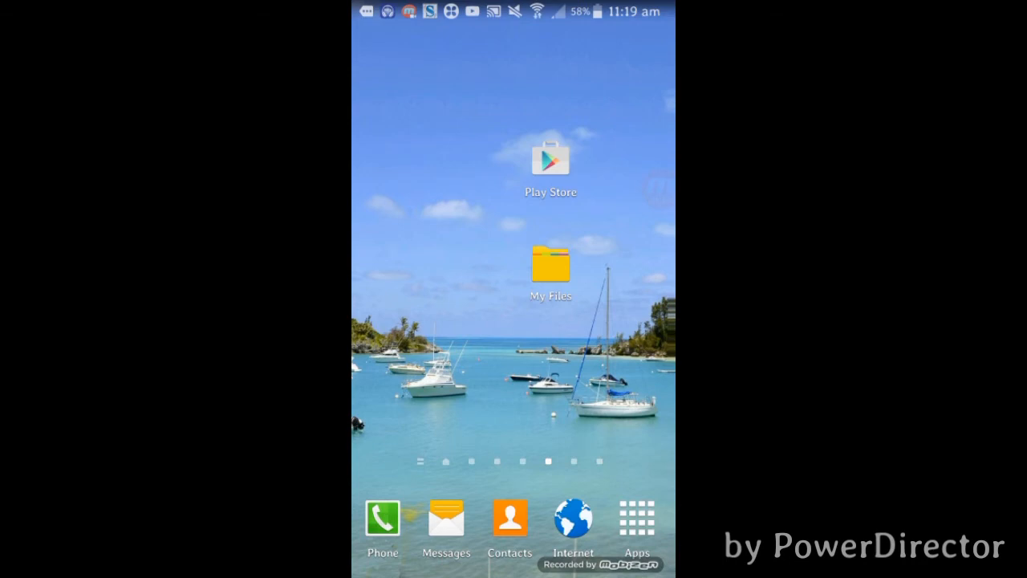
click(551, 263)
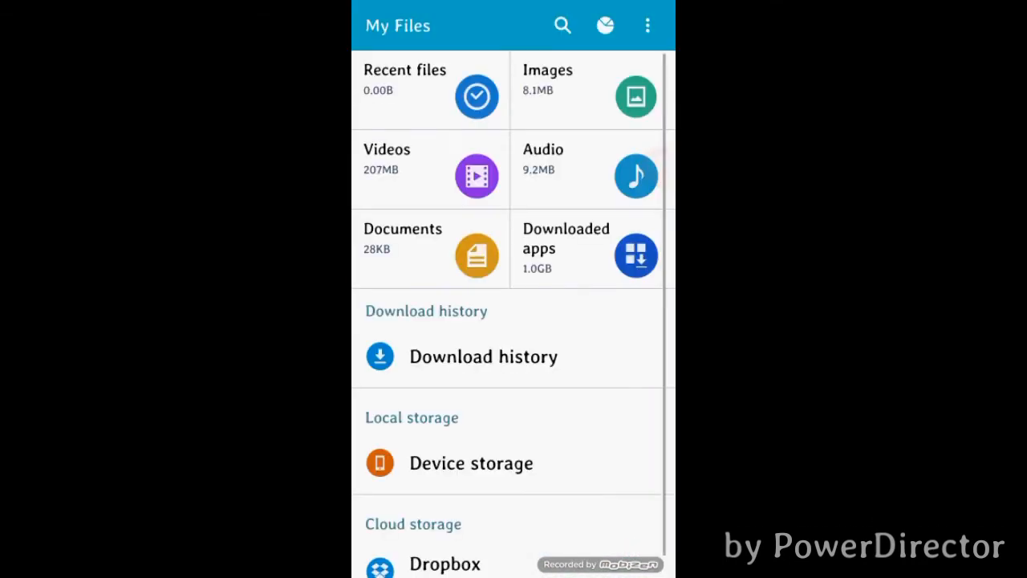
Find the converted .mp3 in Device storage > MP3 Converter, play it in Sound player, then go back.
click(471, 462)
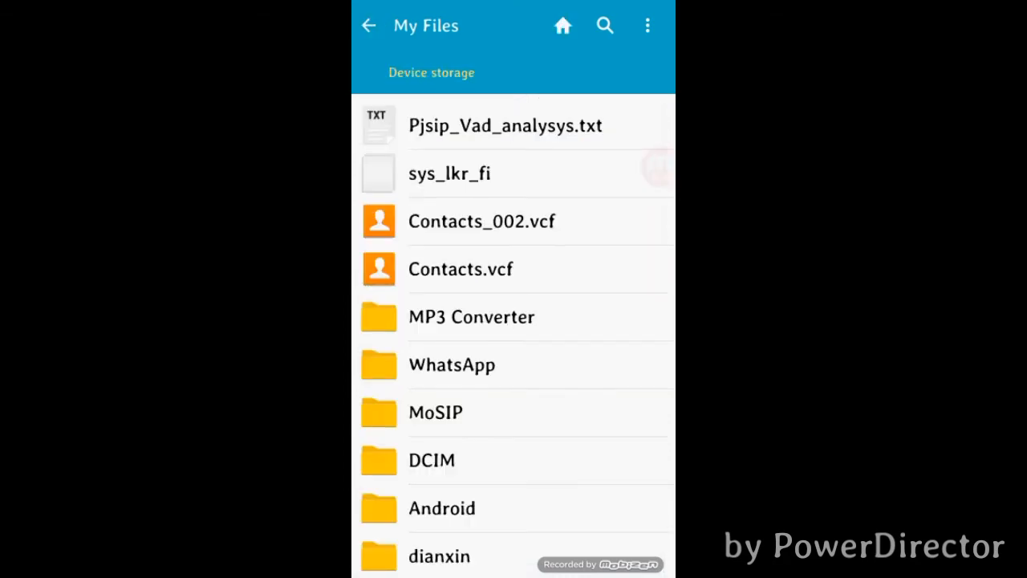
click(472, 318)
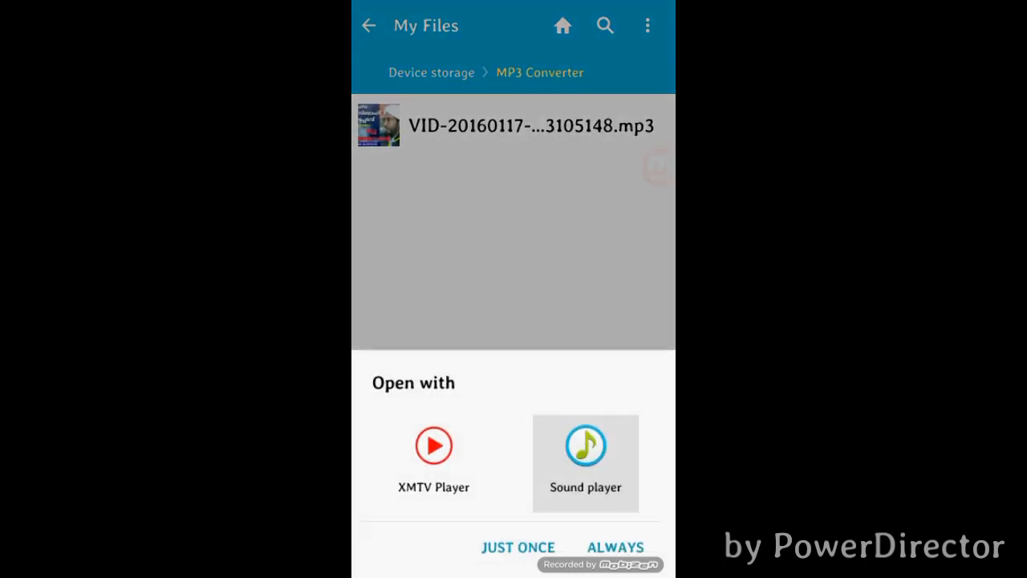
click(584, 448)
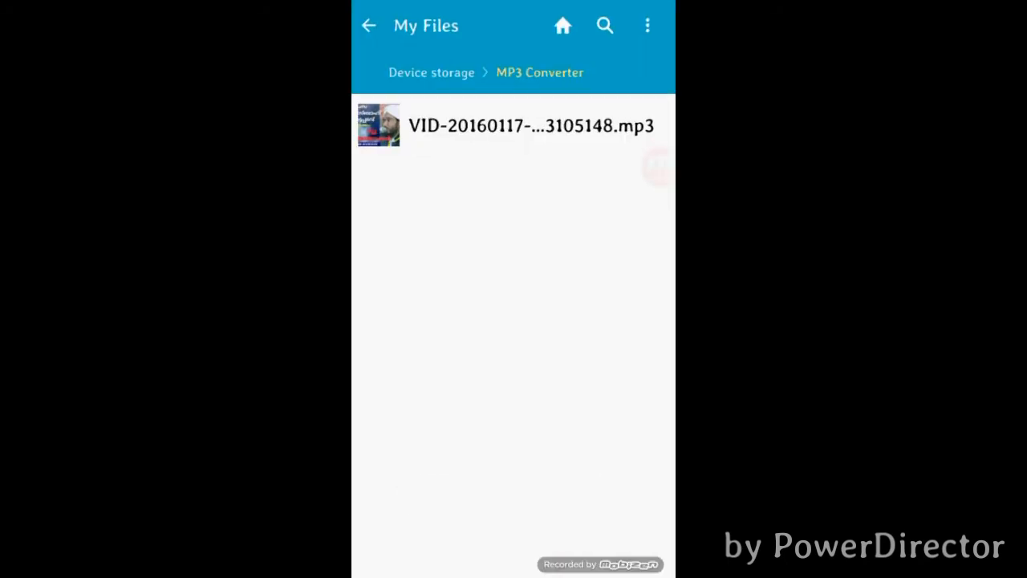
click(369, 25)
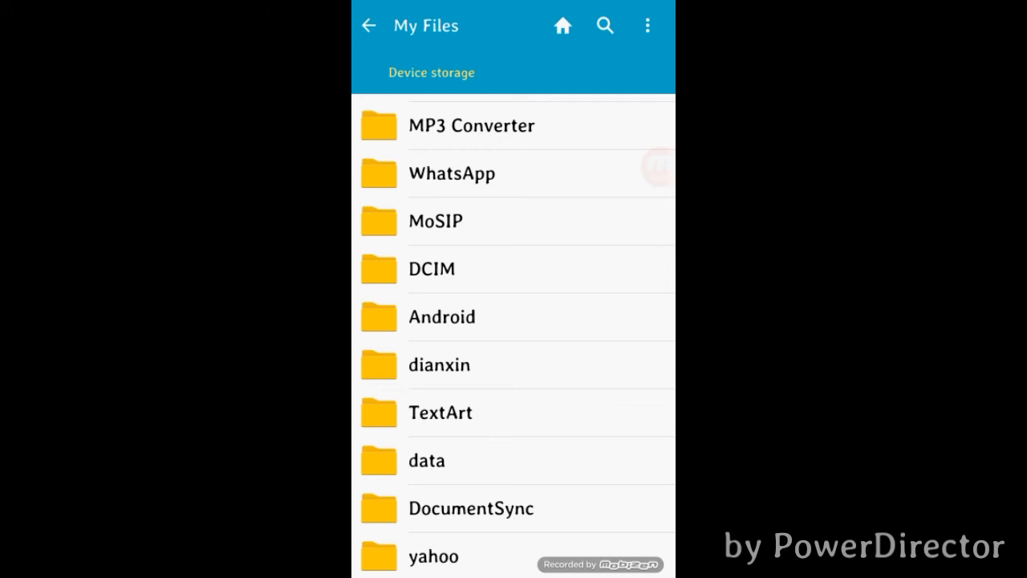